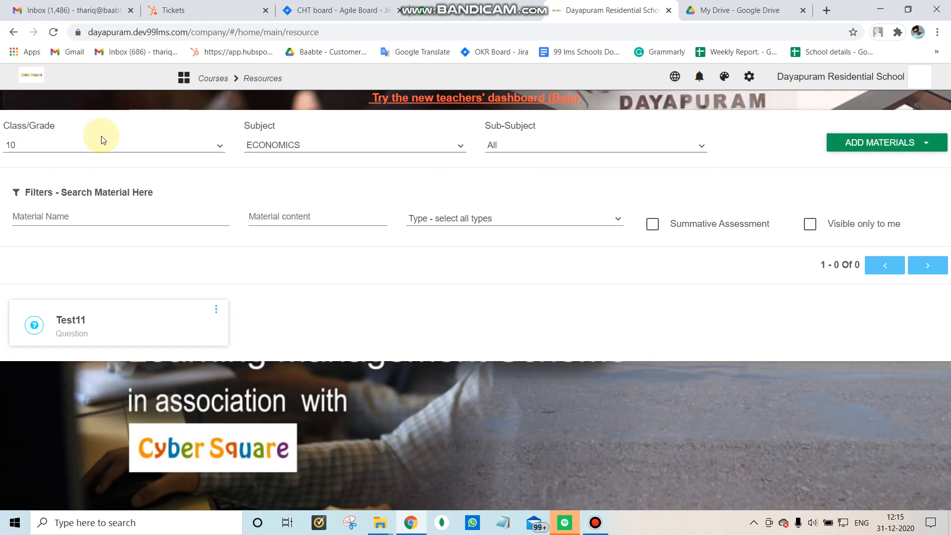
# - Add a new Class 10 Economics question resource with the title 'test222'
pyautogui.click(878, 141)
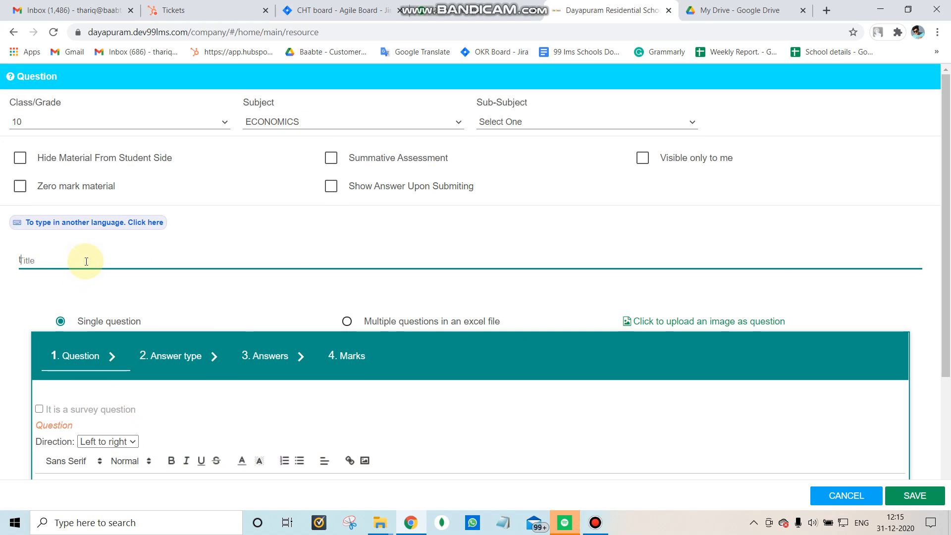
pyautogui.write('test222')
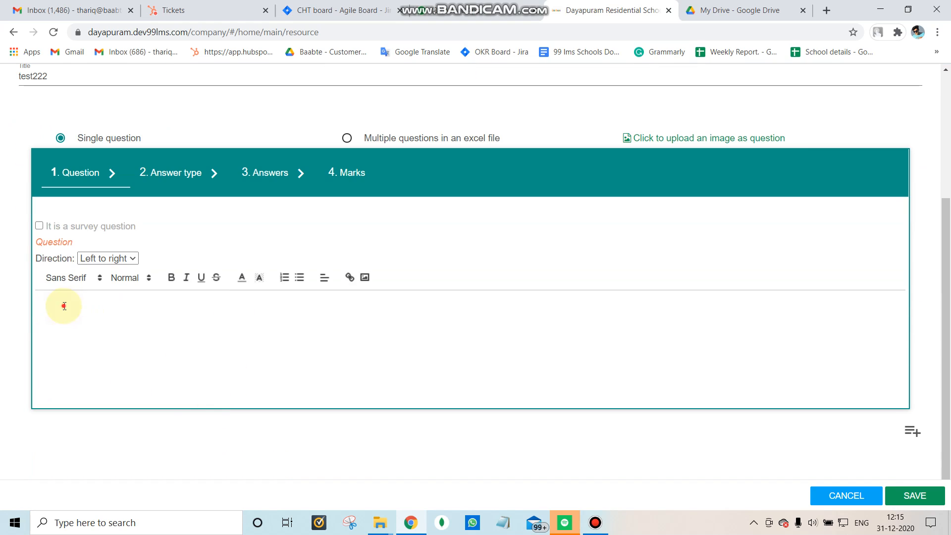
pyautogui.click(63, 306)
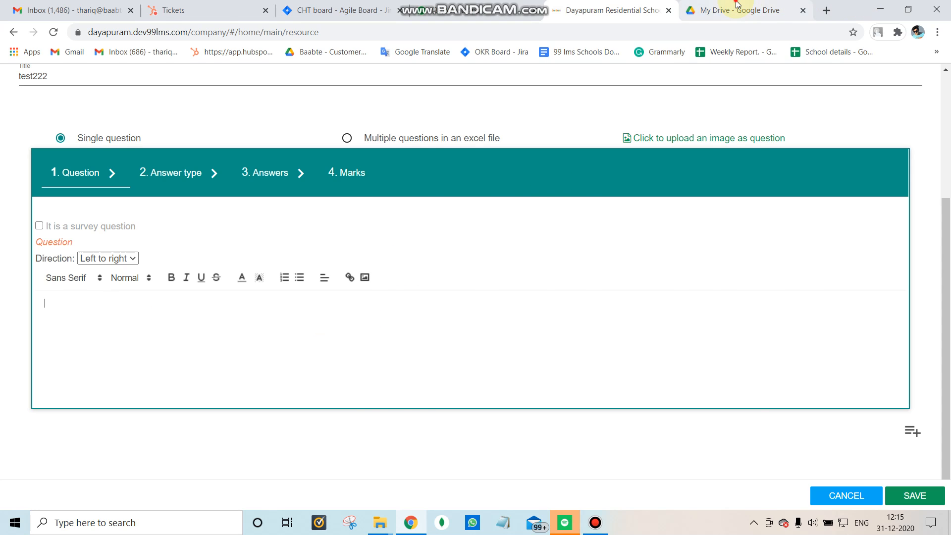
# - Share Economics-SQP.pdf in Drive so anyone with the link can view it
pyautogui.click(741, 10)
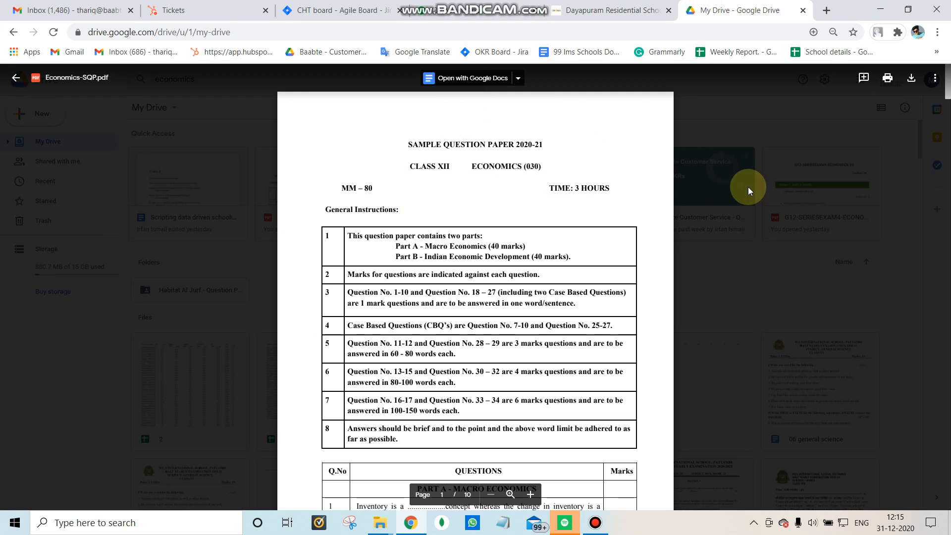
pyautogui.moveTo(472, 209)
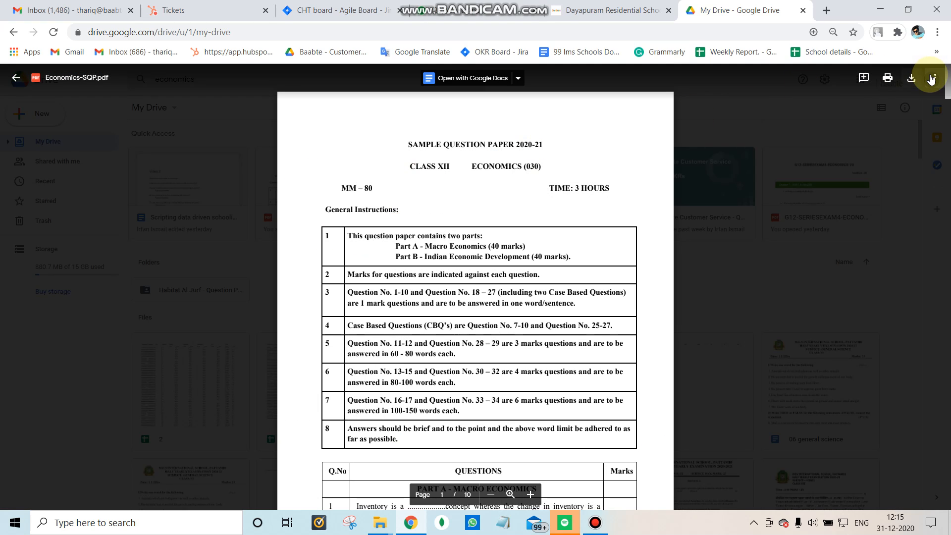
pyautogui.click(910, 79)
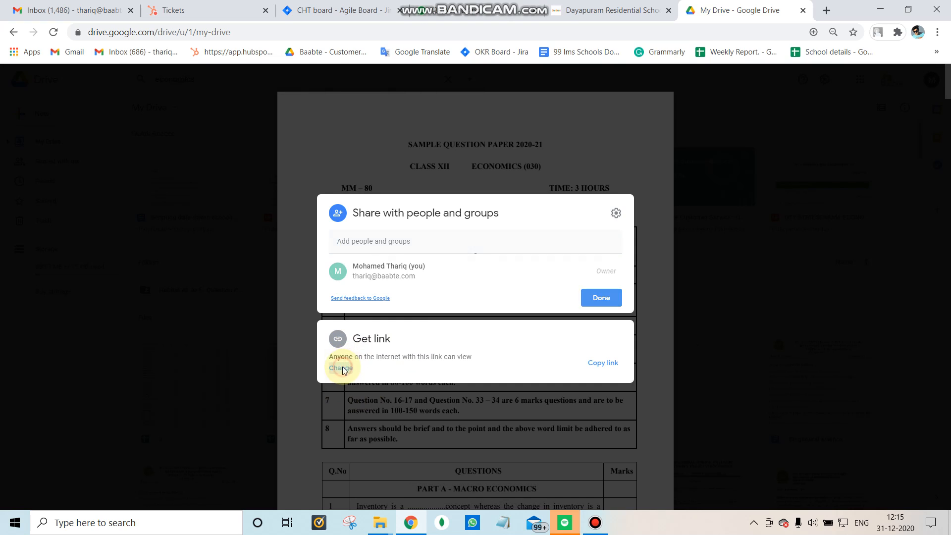
pyautogui.click(342, 368)
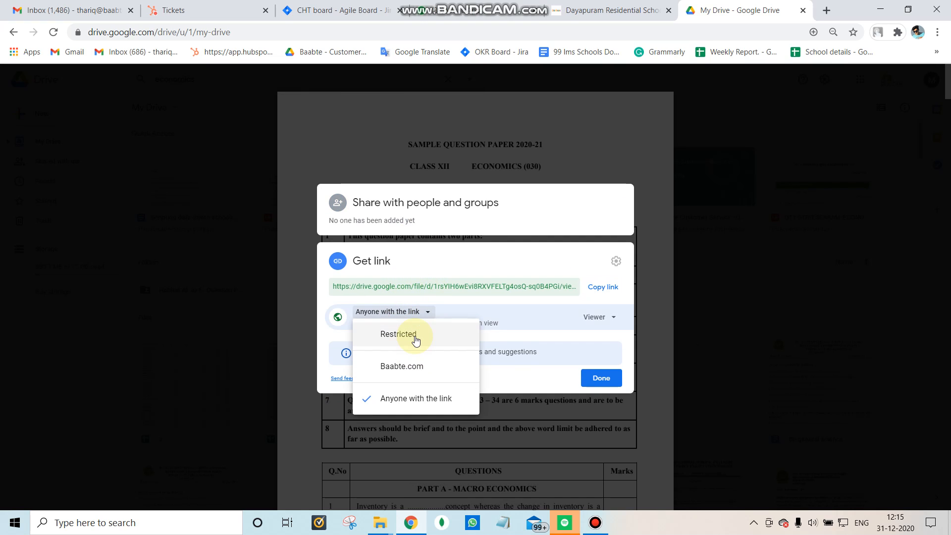
pyautogui.moveTo(416, 406)
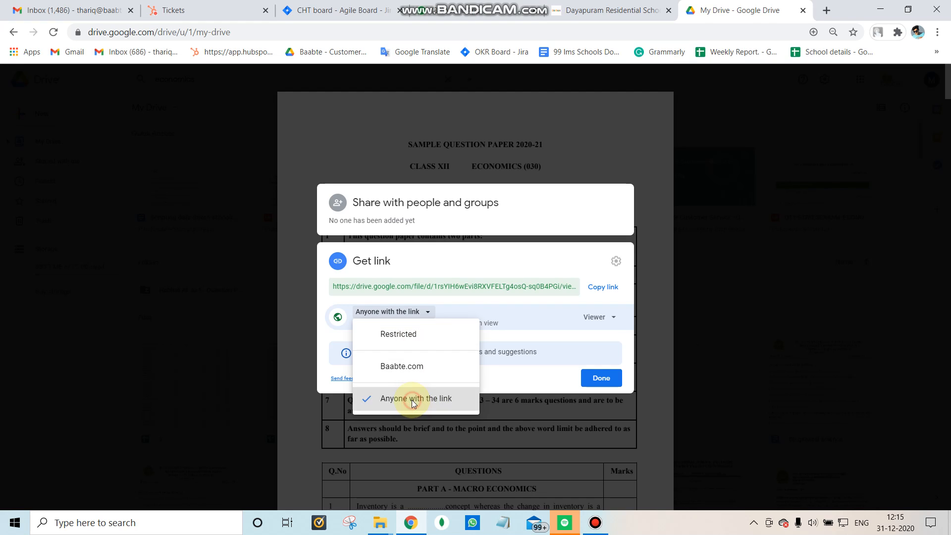
pyautogui.click(415, 399)
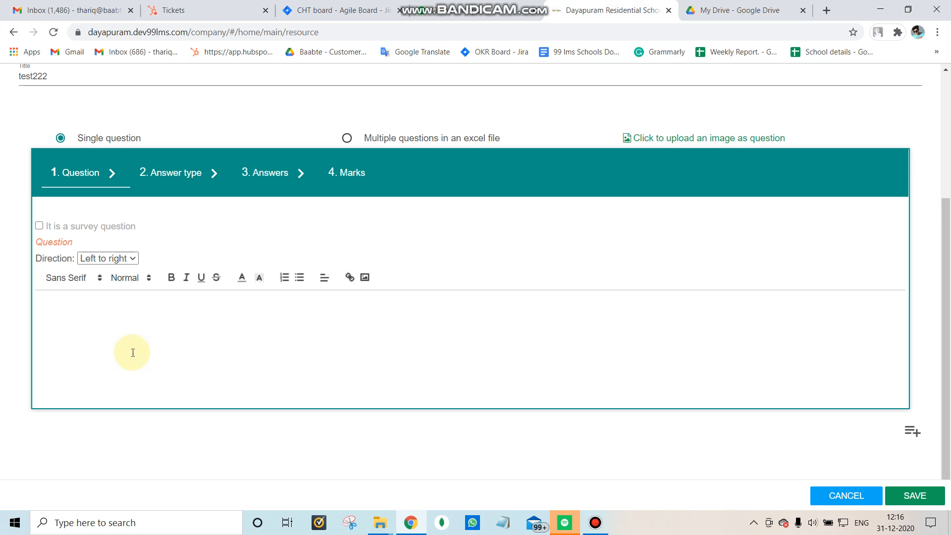
# - Paste the Drive sharing URL as the question text and make it a clickable hyperlink
pyautogui.rightClick(132, 353)
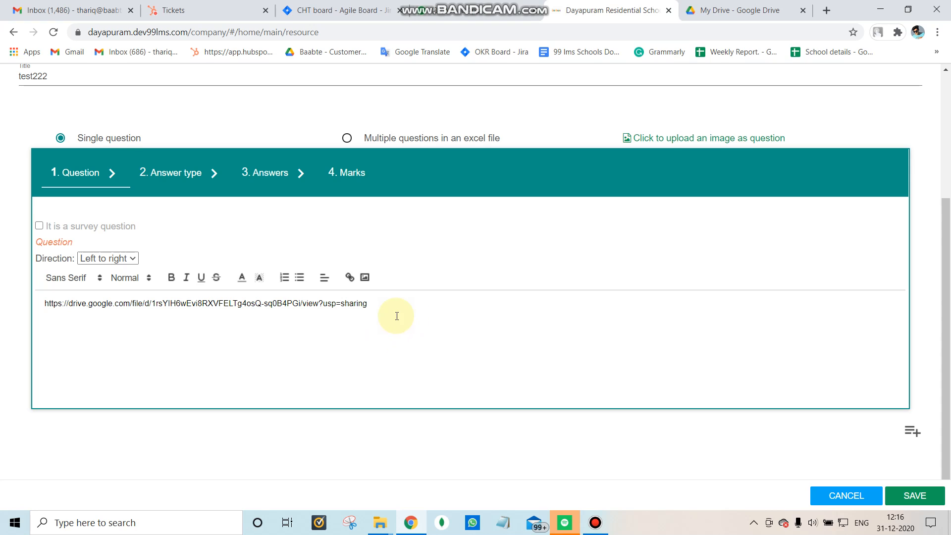
pyautogui.tripleClick(205, 303)
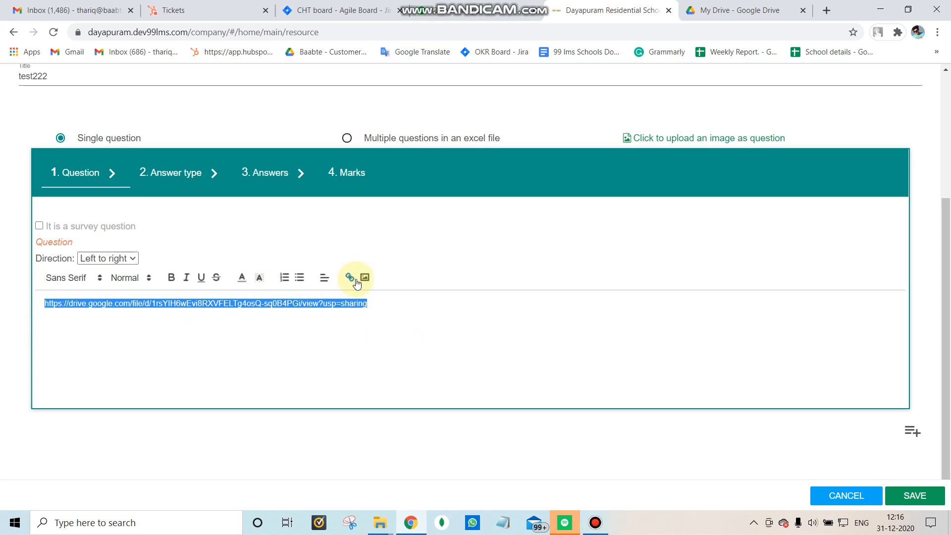
pyautogui.moveTo(350, 278)
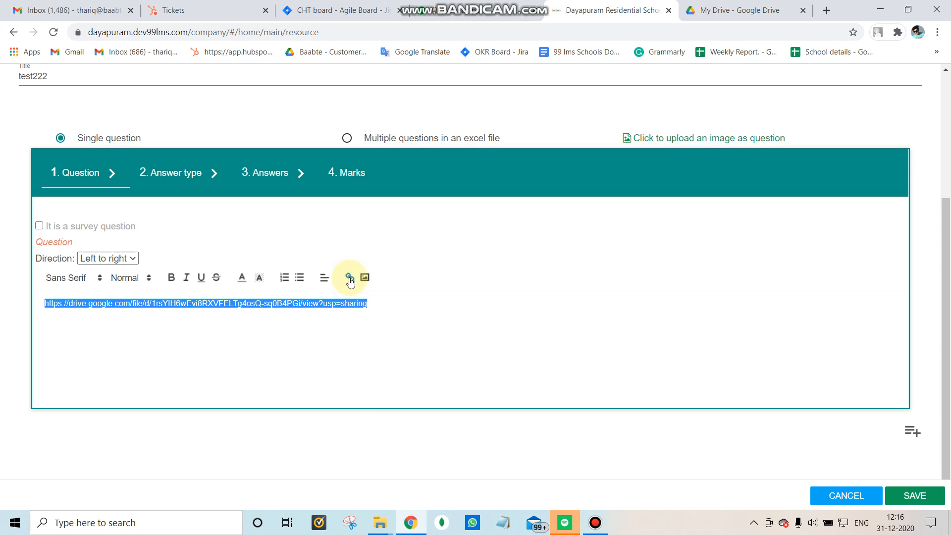
pyautogui.click(350, 281)
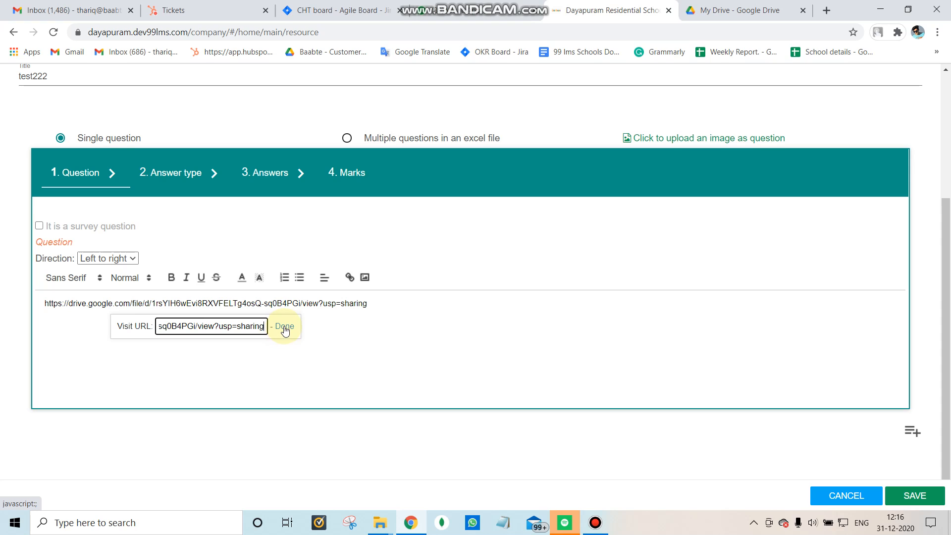
pyautogui.click(284, 326)
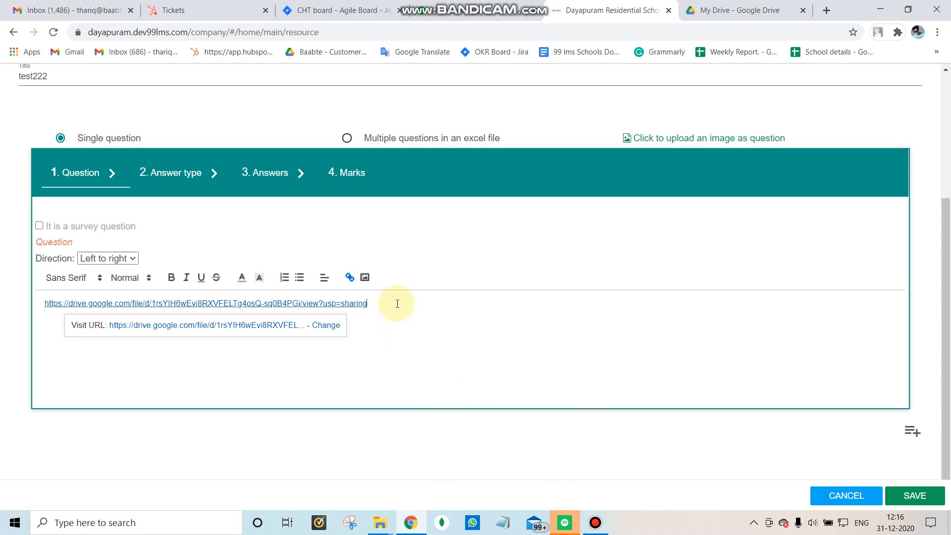
pyautogui.moveTo(545, 214)
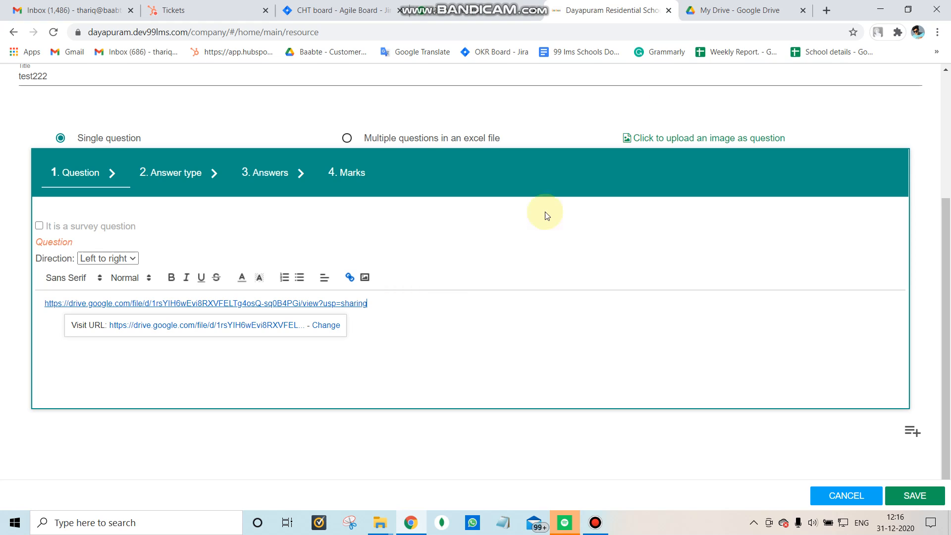
pyautogui.moveTo(375, 295)
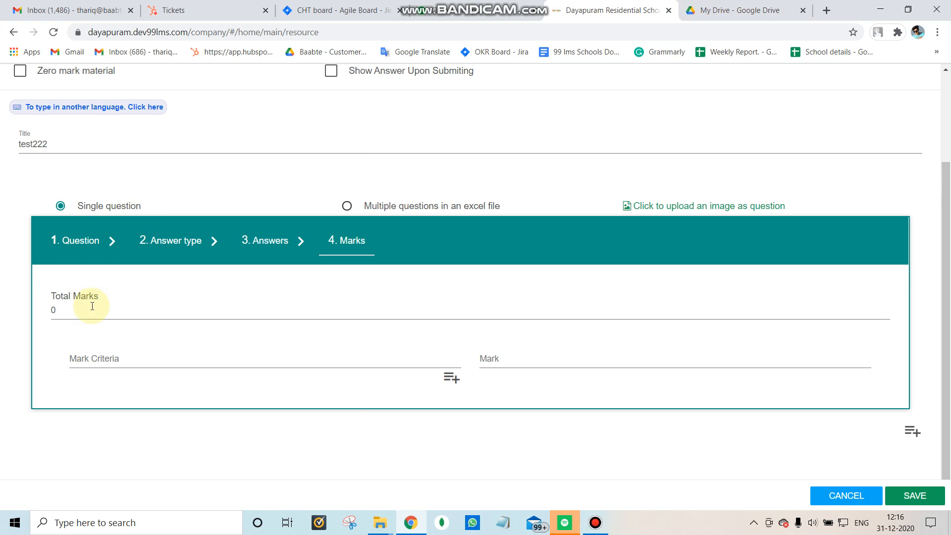
# - Set Total Marks to 1 and save the question Test222
pyautogui.write('1')
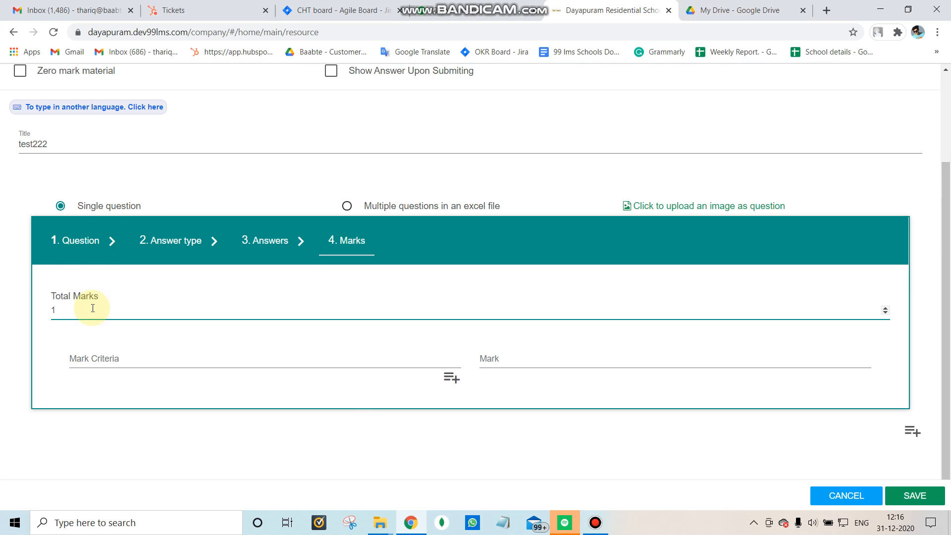
pyautogui.click(913, 495)
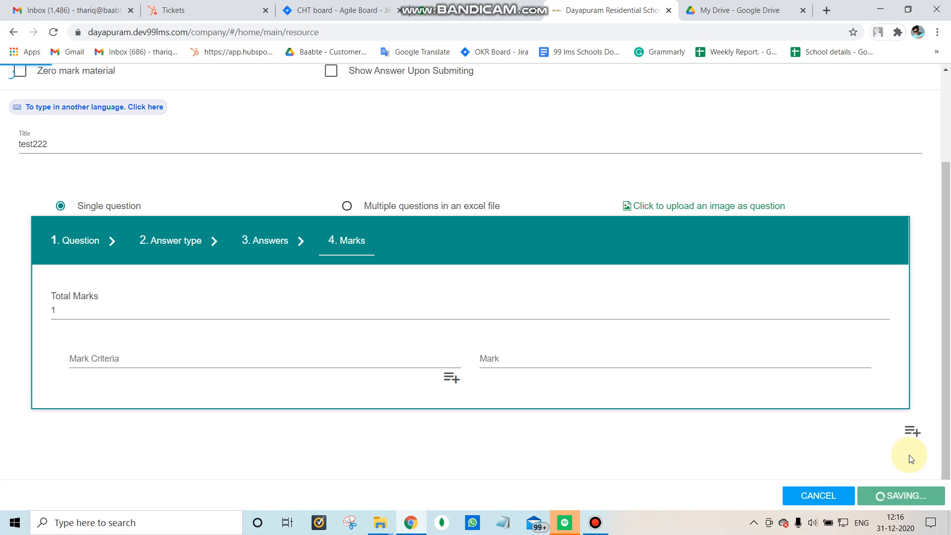
pyautogui.click(900, 496)
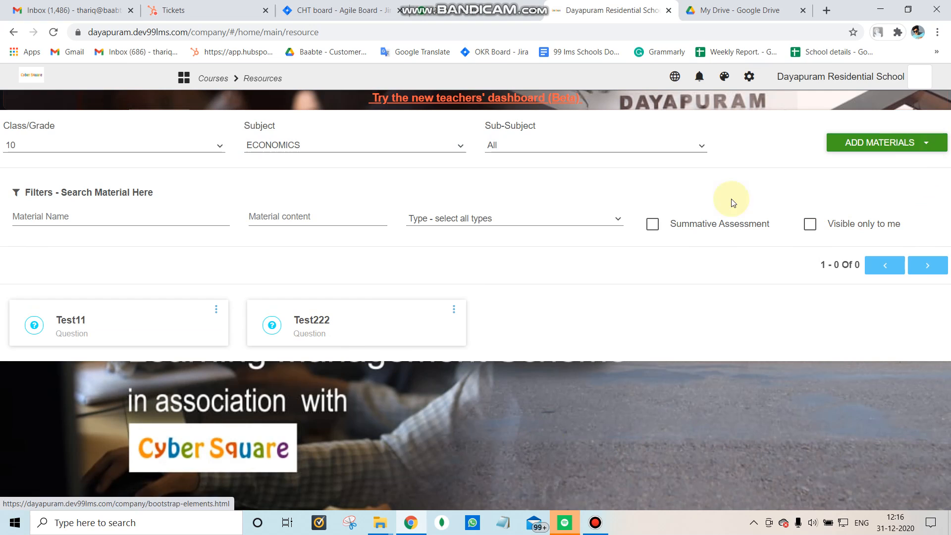
pyautogui.doubleClick(312, 320)
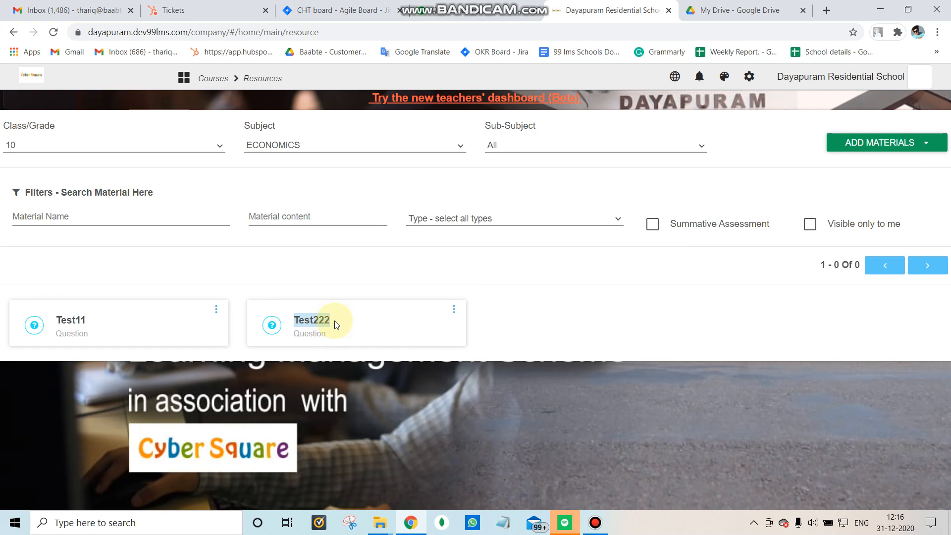
pyautogui.moveTo(529, 320)
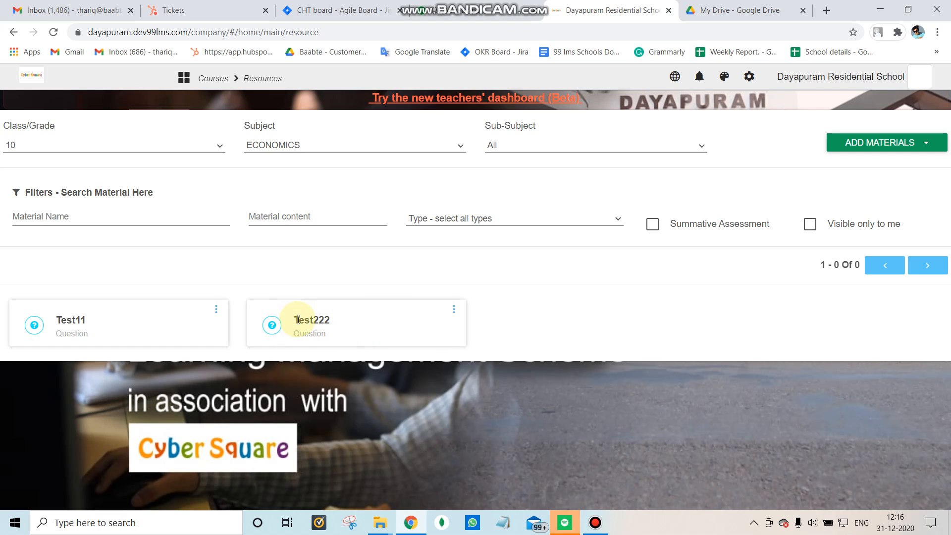
pyautogui.doubleClick(311, 320)
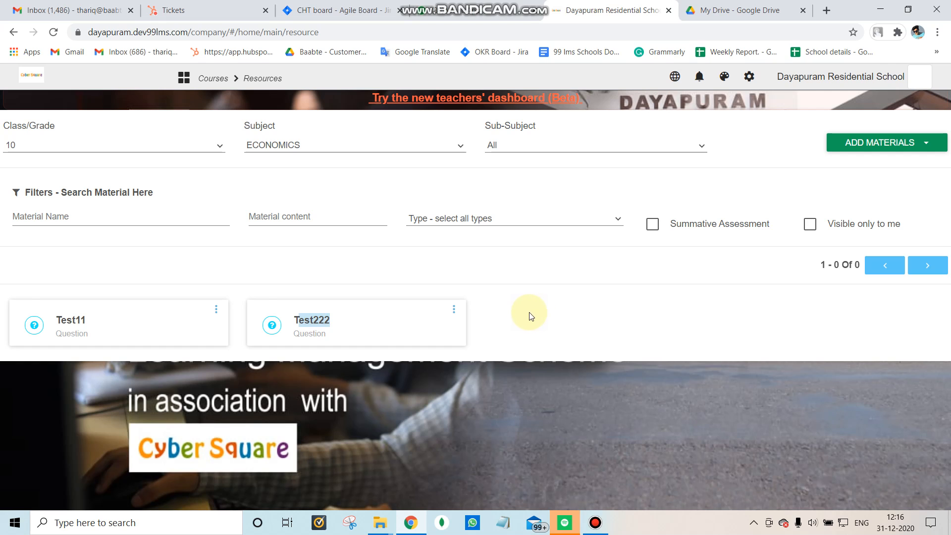
pyautogui.moveTo(404, 315)
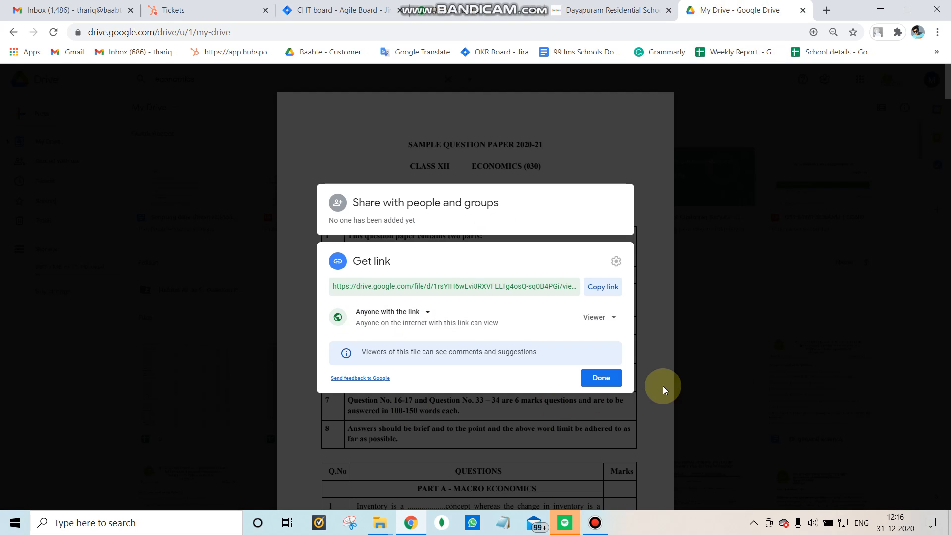
# - Dismiss the Share dialog with Done, returning to the Economics-SQP.pdf preview
pyautogui.click(601, 377)
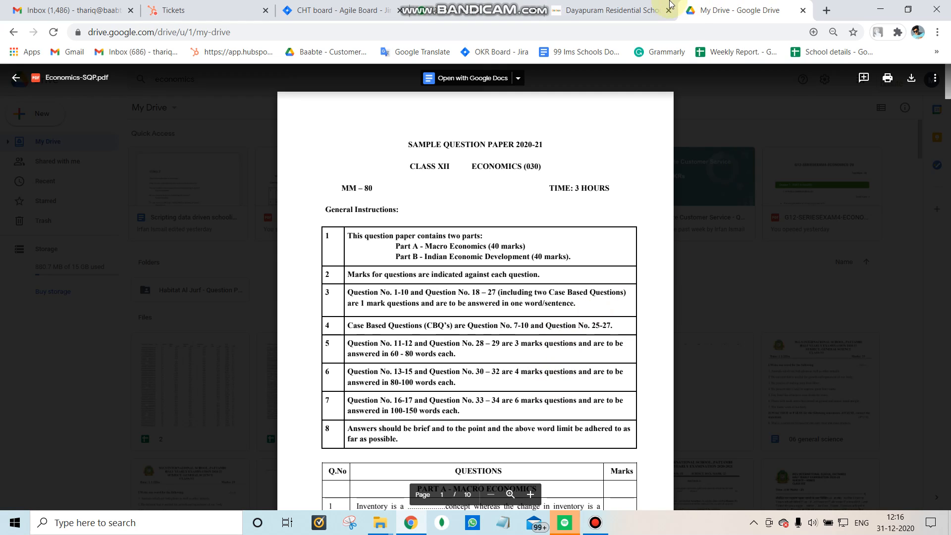
pyautogui.moveTo(615, 10)
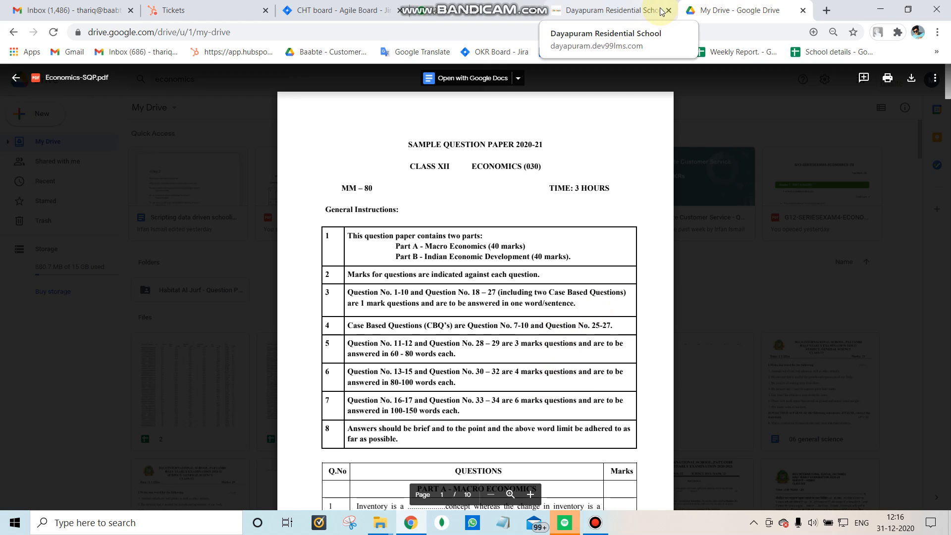